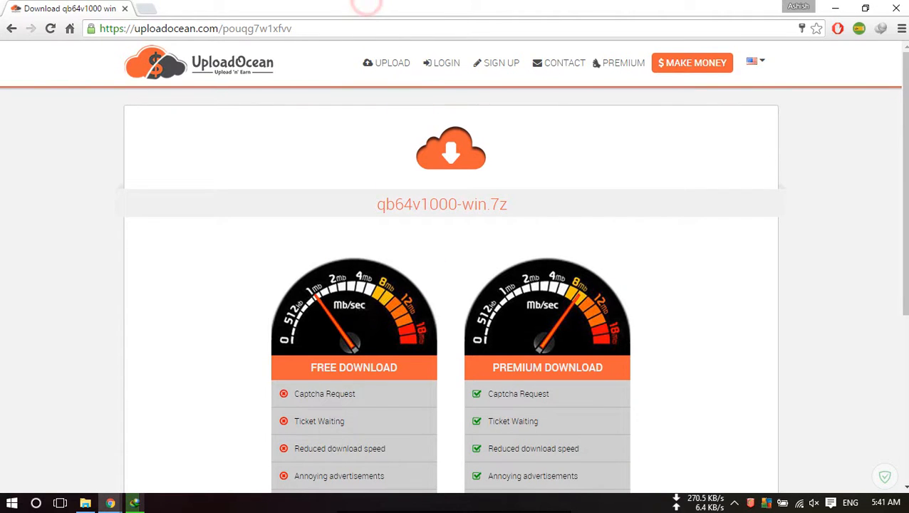
# Choose UploadOcean's Slow Download free option for qb64v1000-win.7z
pyautogui.scroll(-3)
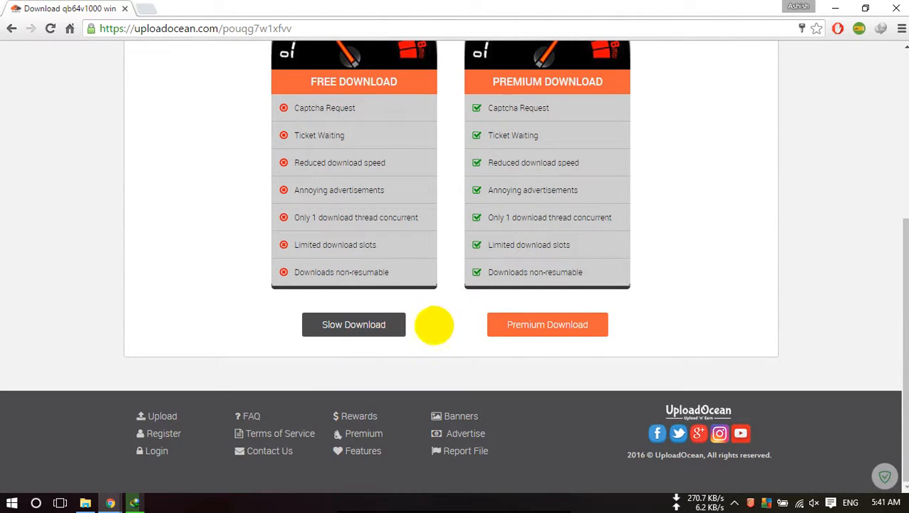
pyautogui.click(353, 324)
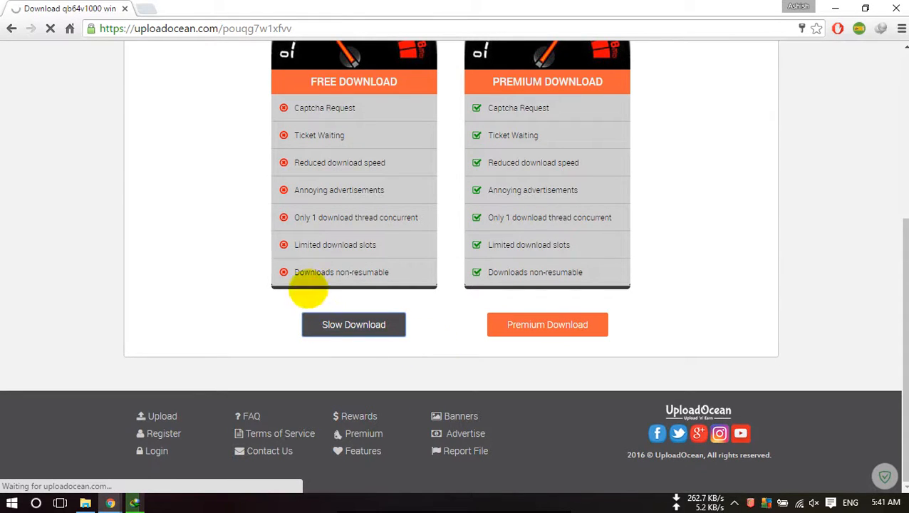
pyautogui.click(354, 324)
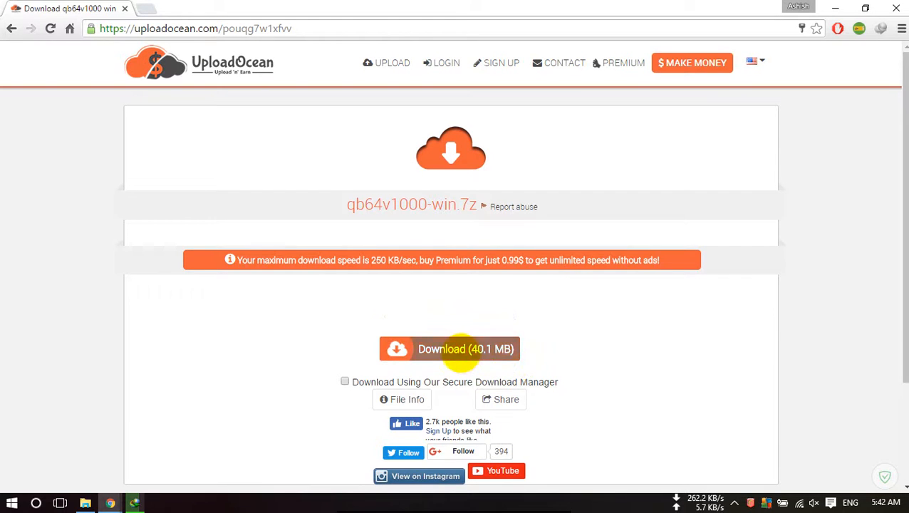
# Download the 40.1 MB qb64v1000-win.7z archive via Download Now, saving it to the Desktop
pyautogui.click(448, 349)
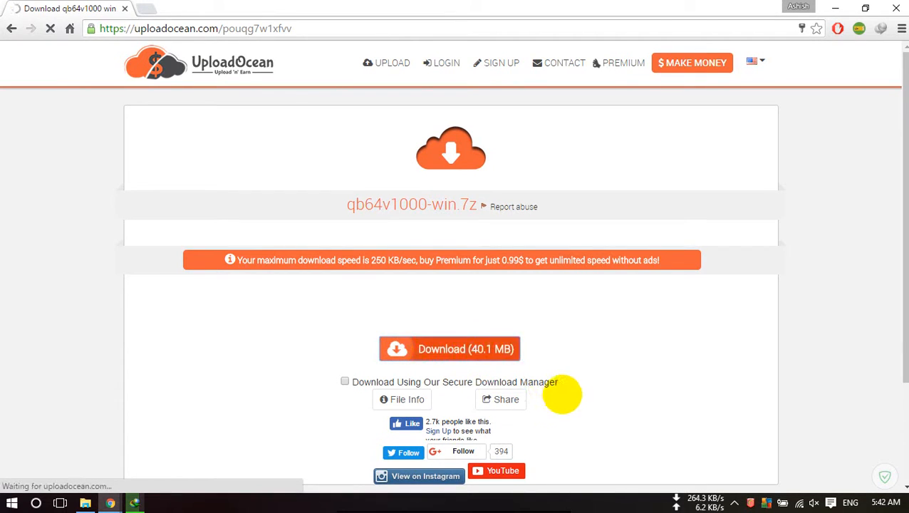
pyautogui.click(448, 349)
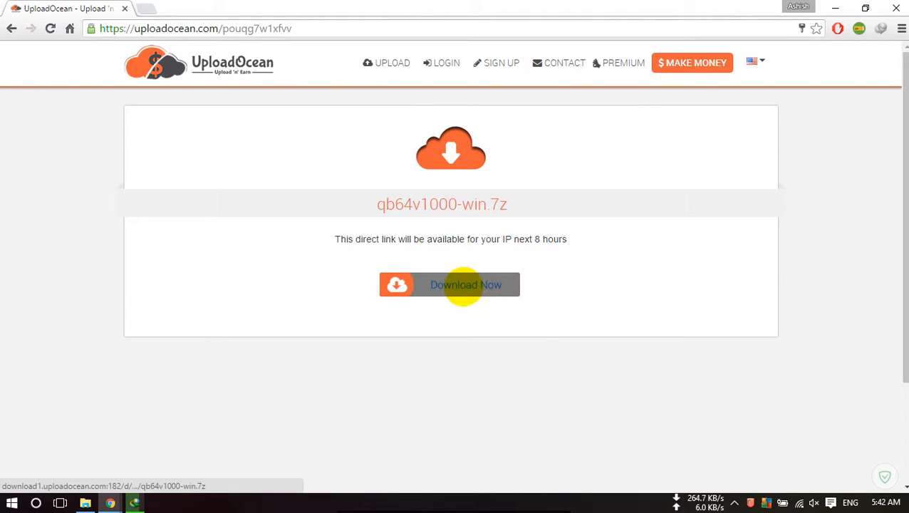
pyautogui.click(466, 284)
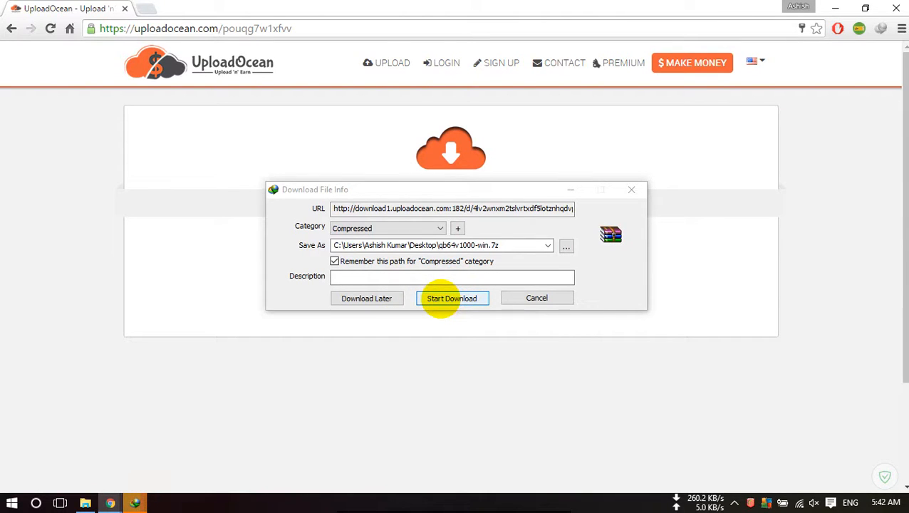
pyautogui.click(452, 298)
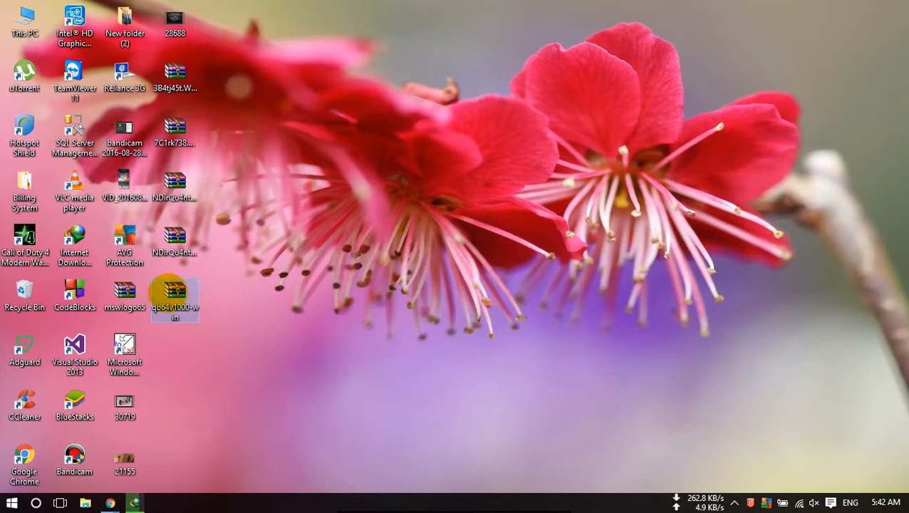
# Extract qb64v1000-win.7z on the desktop and open the extracted qb64 folder
pyautogui.rightClick(174, 298)
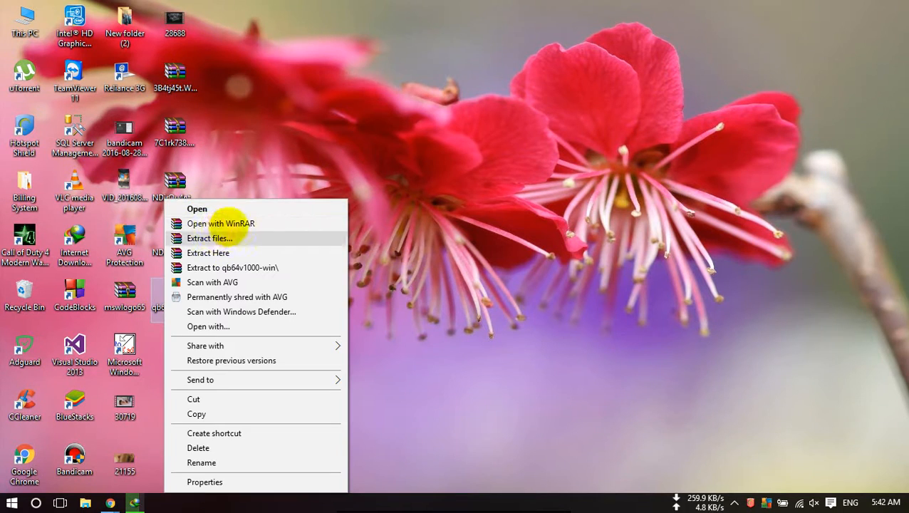
pyautogui.click(210, 238)
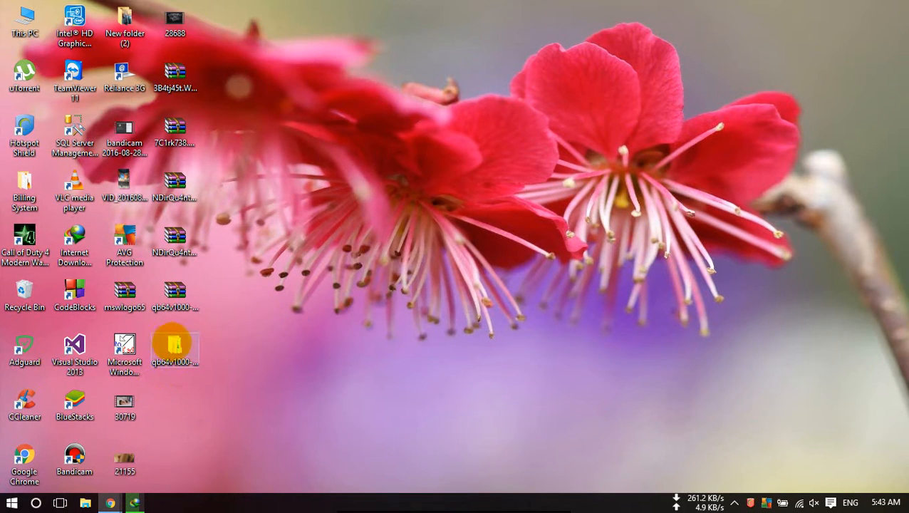
pyautogui.moveTo(174, 346); pyautogui.dragTo(252, 349)
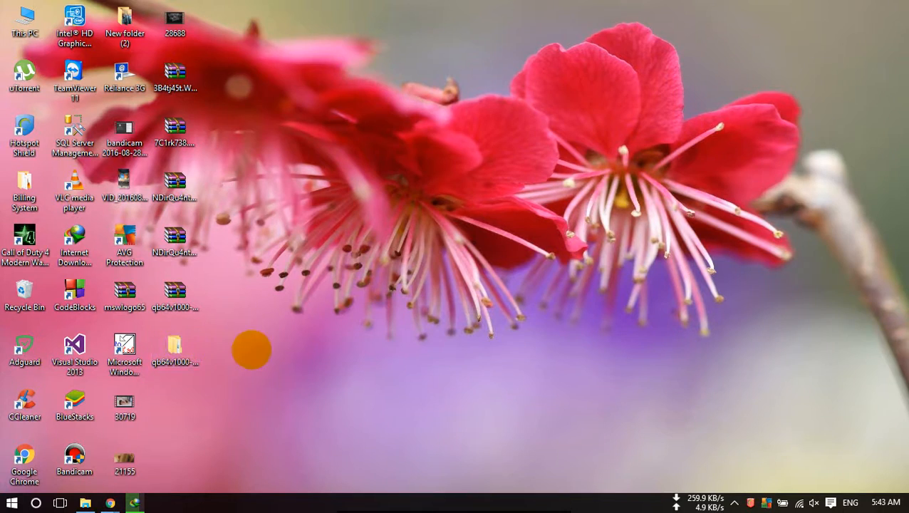
pyautogui.doubleClick(174, 353)
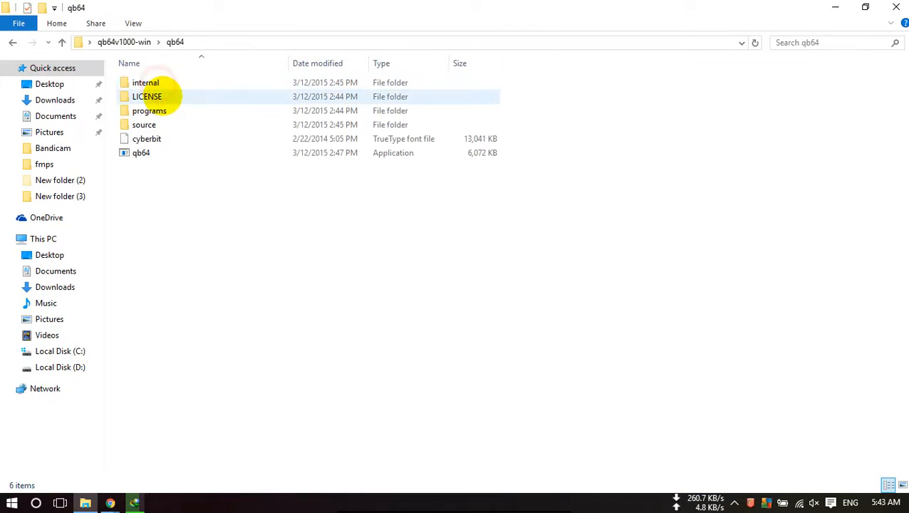
pyautogui.click(141, 153)
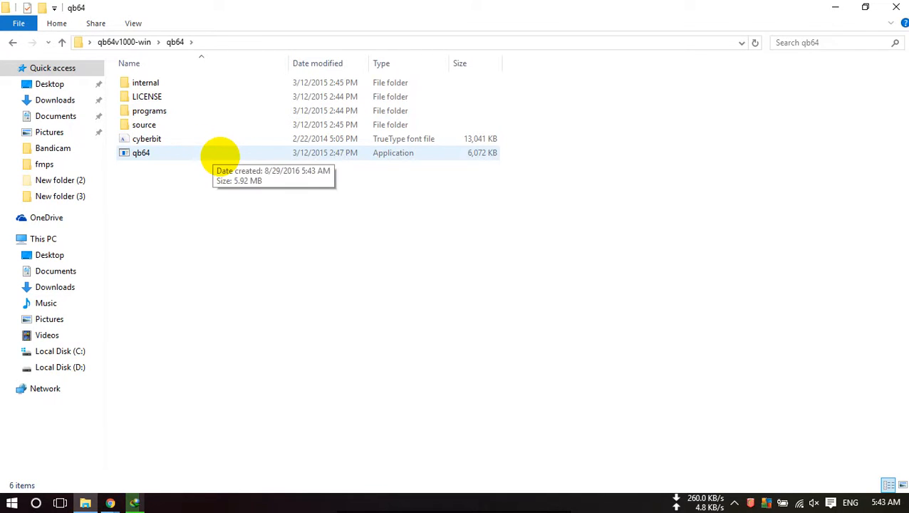
# Launch the qb64 application from the extracted folder, opening an empty Untitled editor
pyautogui.doubleClick(141, 152)
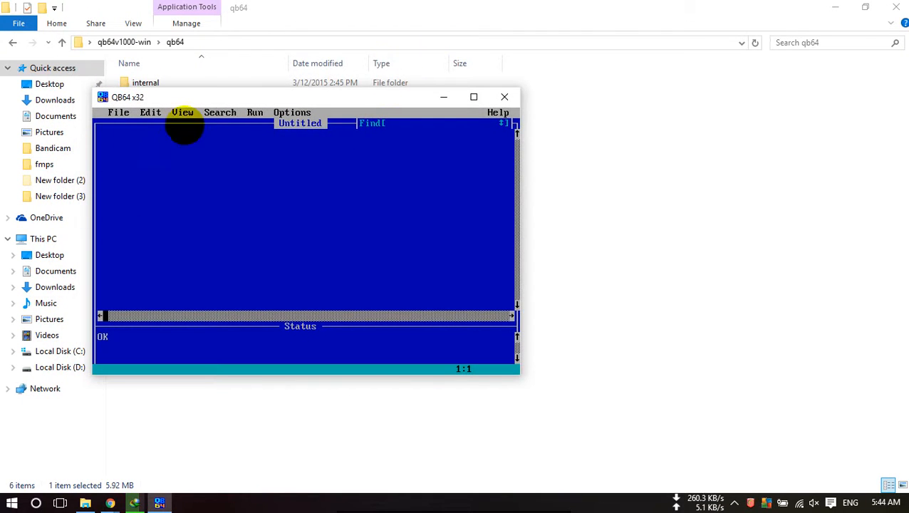
pyautogui.moveTo(202, 138)
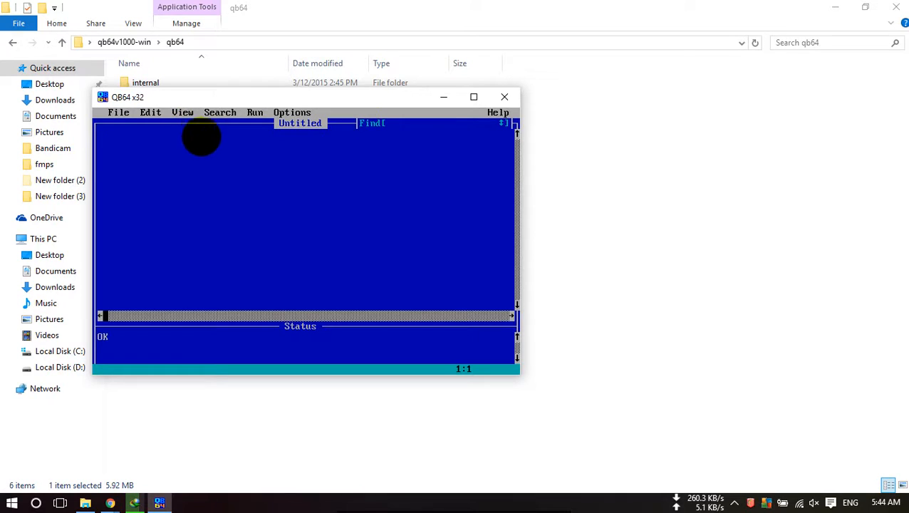